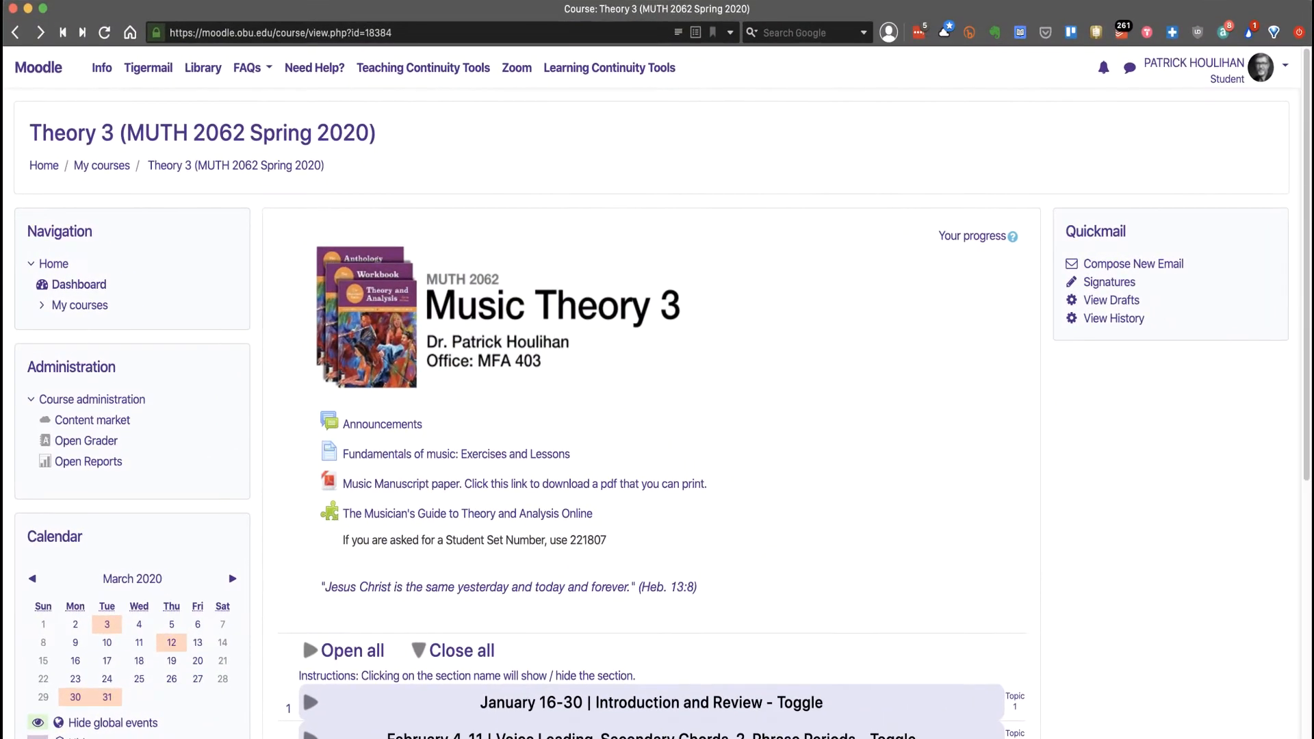
Scroll down to the expanded March 30–April 5 topic with its Virtual Office Hours link
scroll(down, 3)
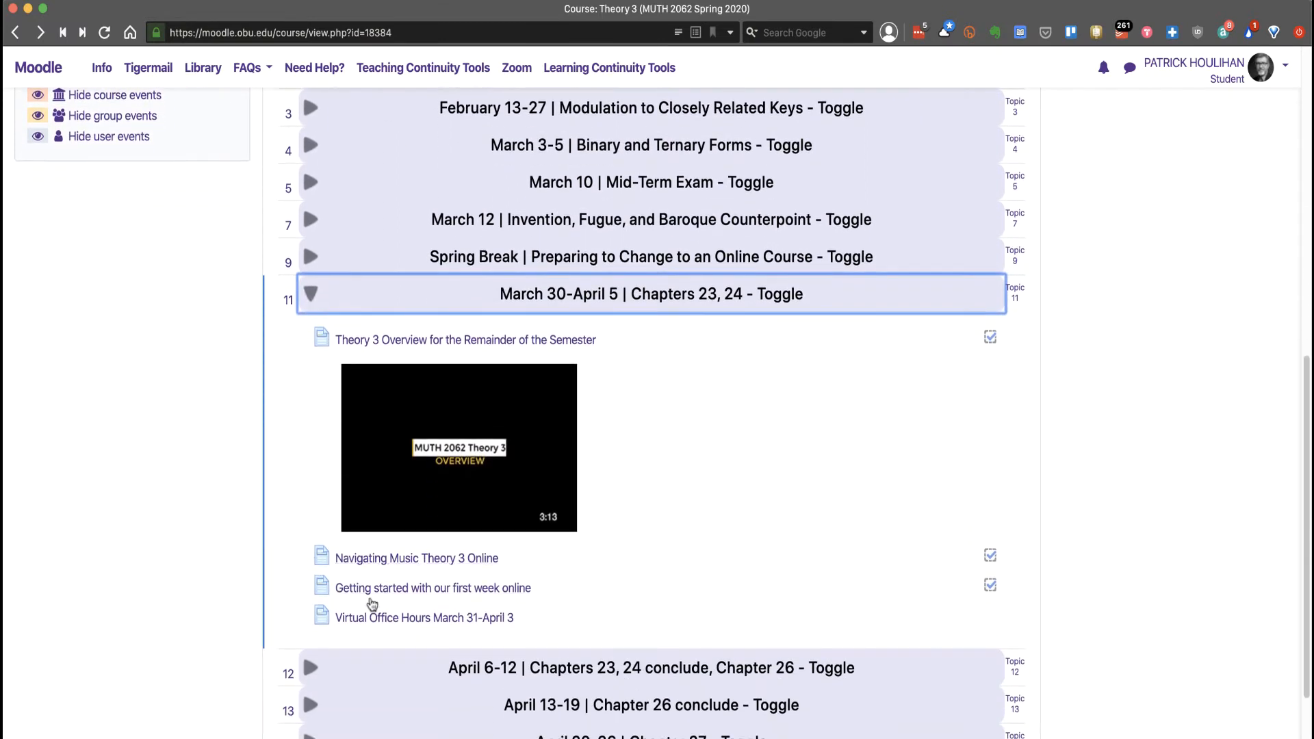
mouse_move(509, 630)
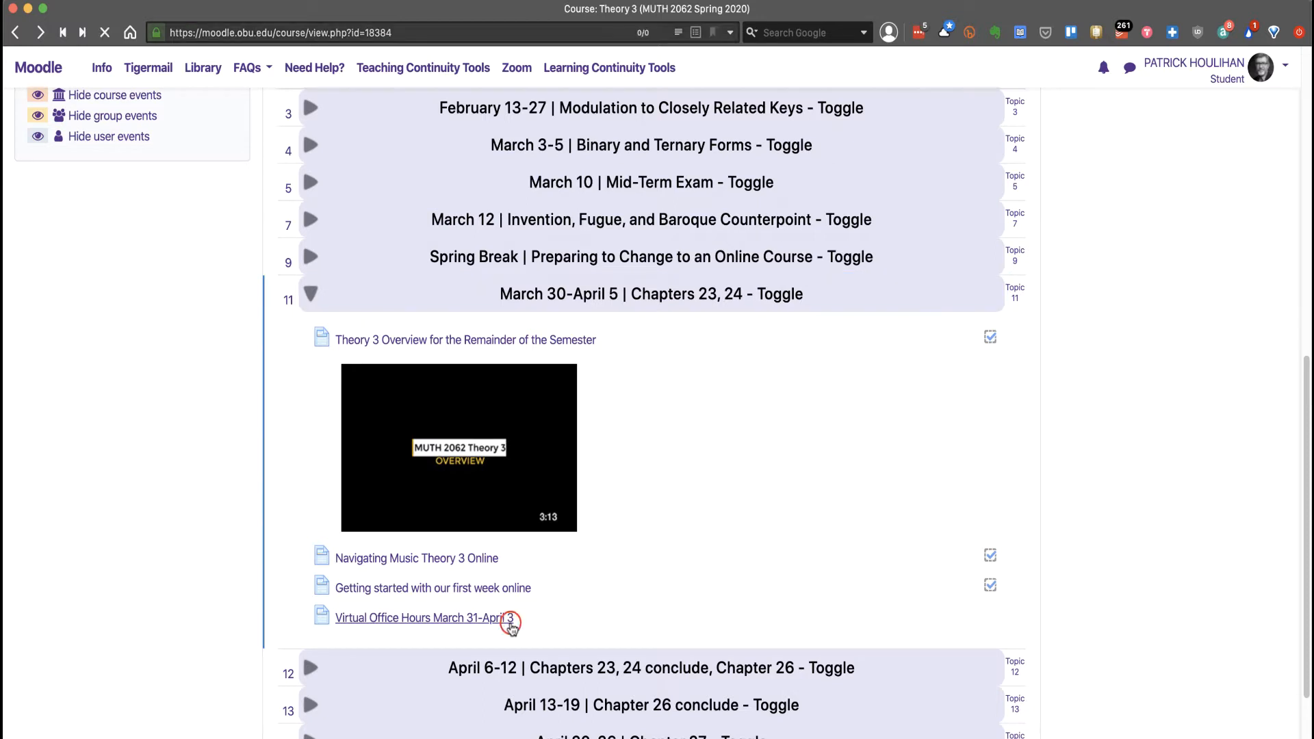
Open the 'Virtual Office Hours March 31-April 3' page from the course topic
click(423, 618)
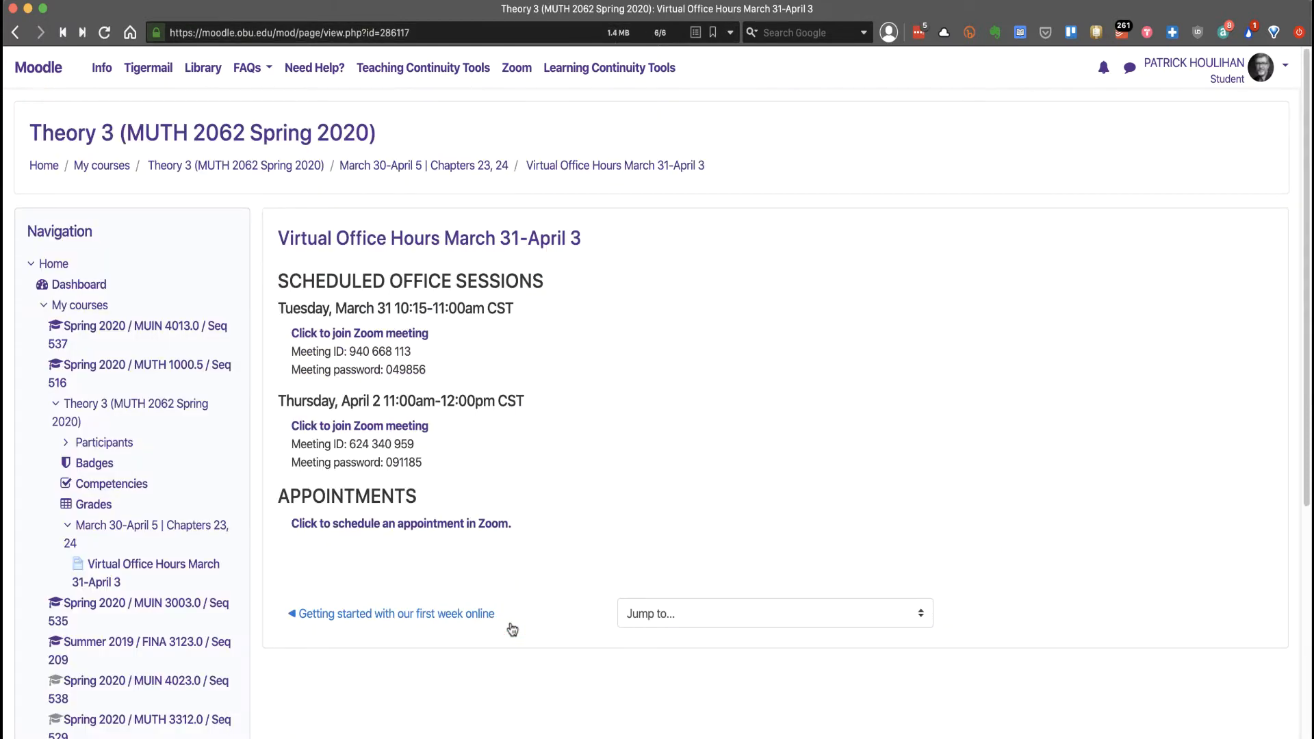
mouse_move(576, 483)
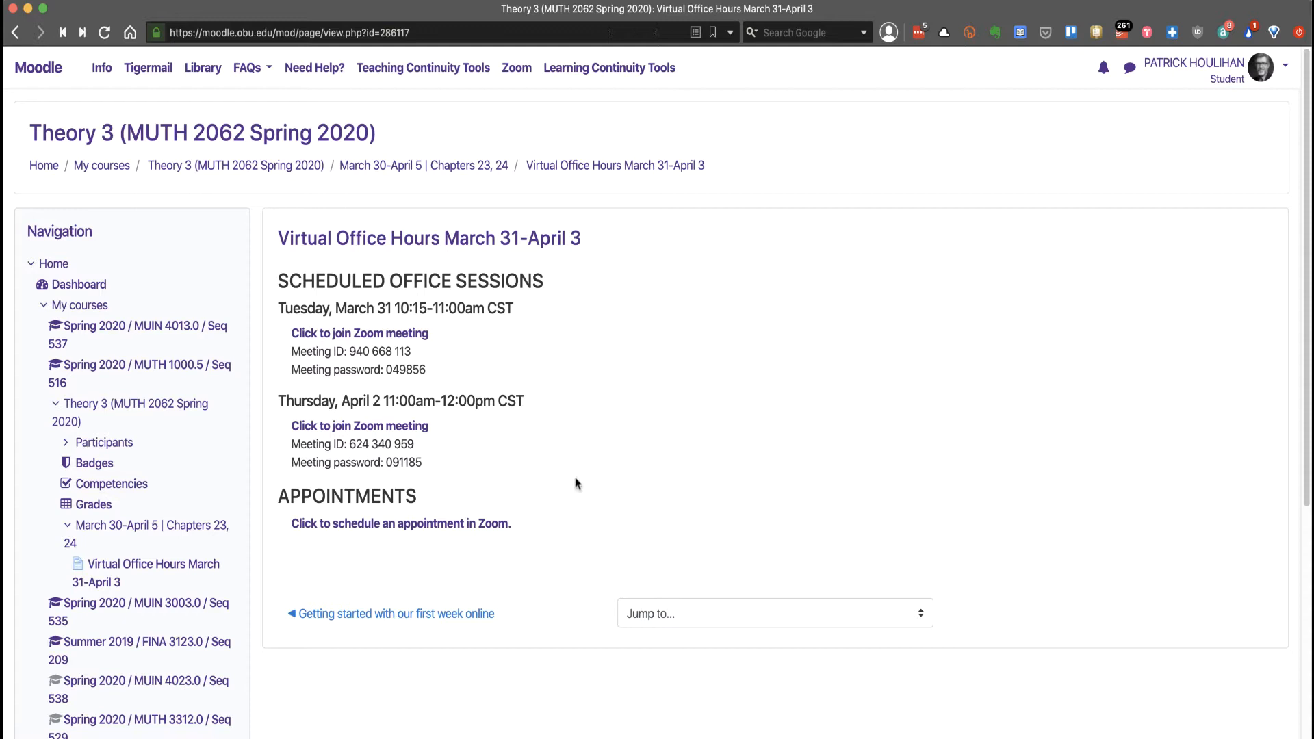
mouse_move(552, 295)
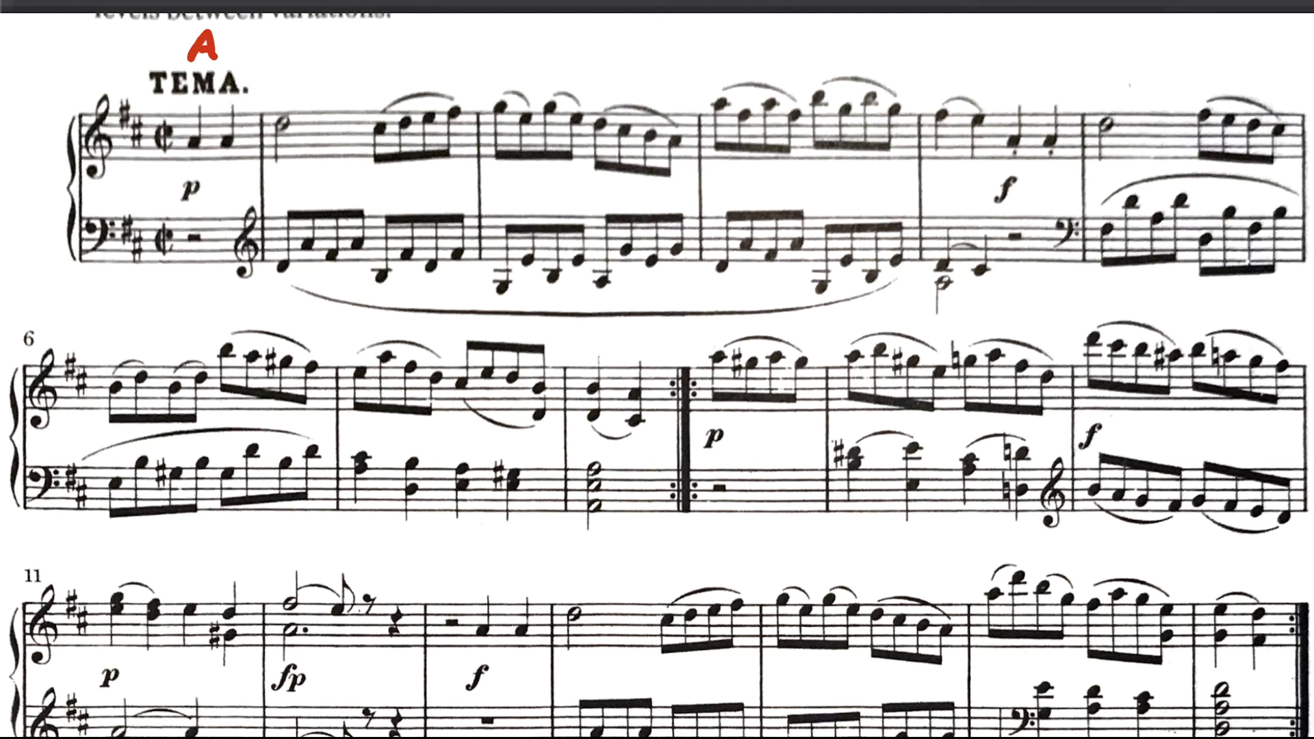
click(689, 345)
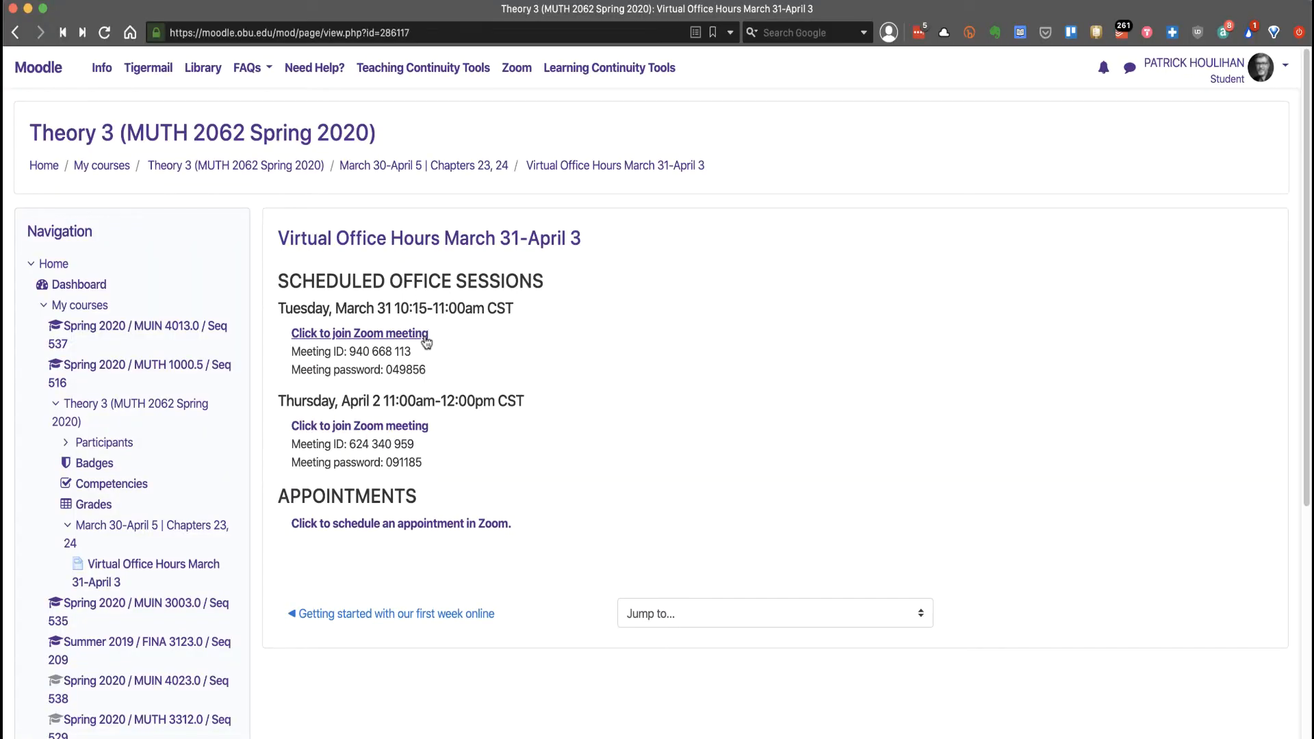
mouse_move(551, 523)
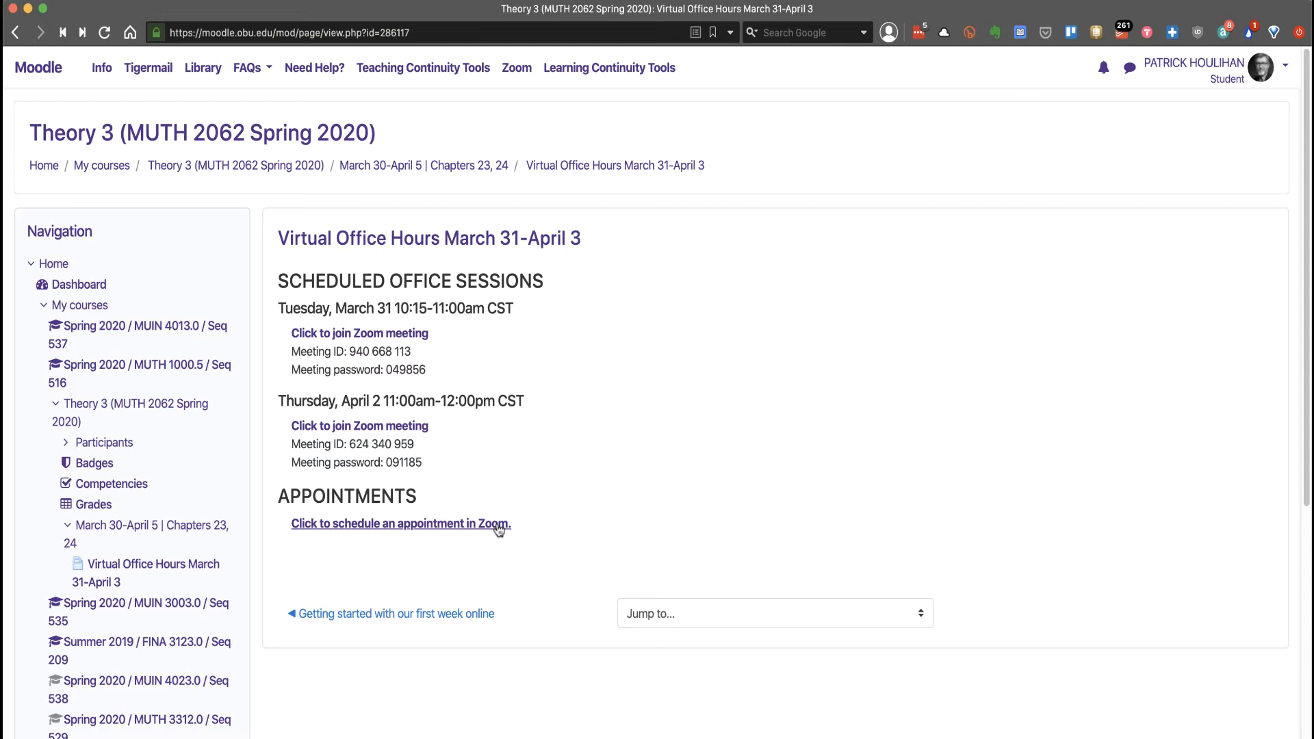
Follow the appointment link to Calendly and choose the 30 Minute Meeting type
click(400, 524)
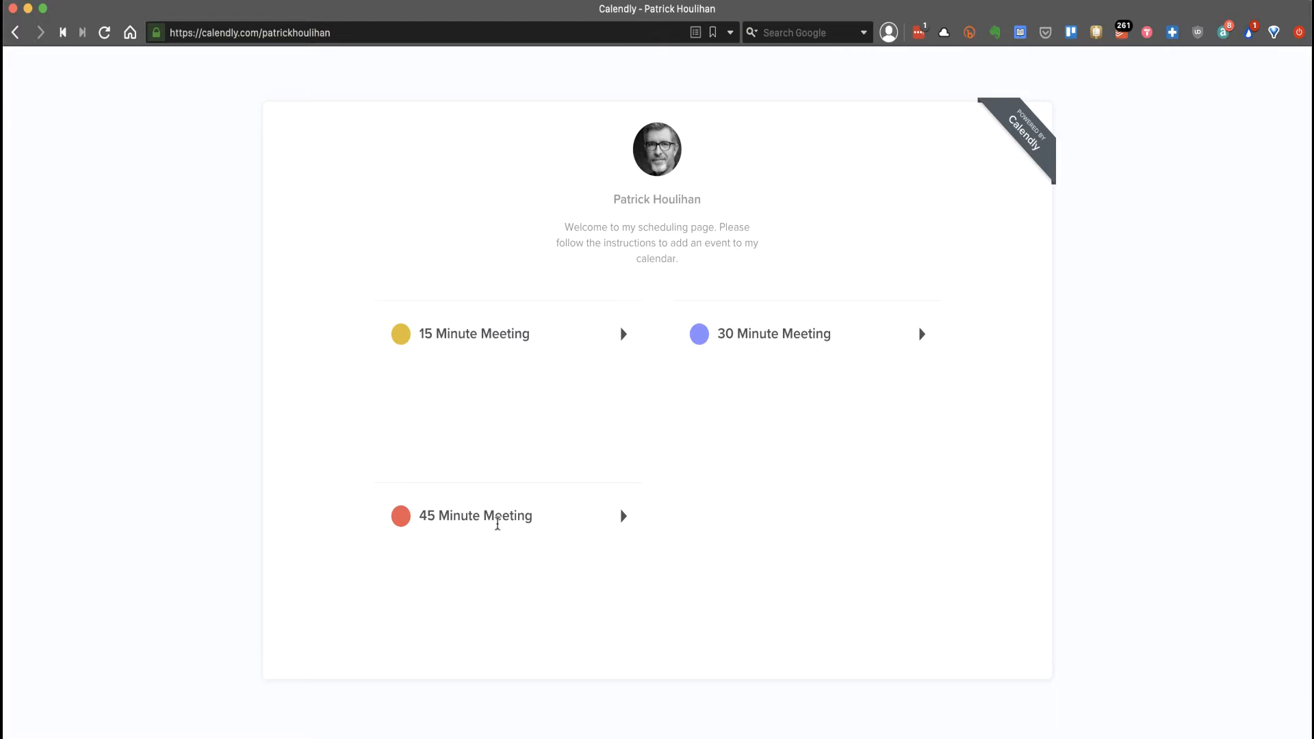
mouse_move(740, 359)
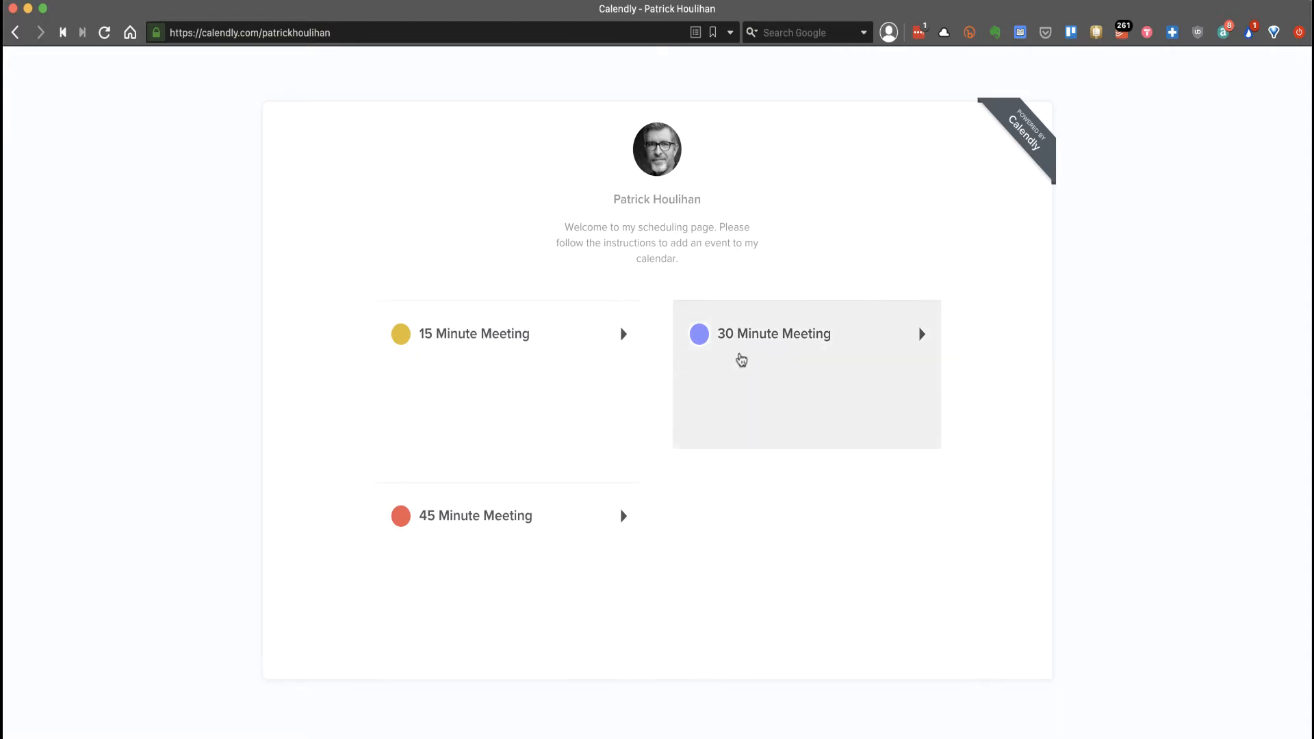
mouse_move(747, 361)
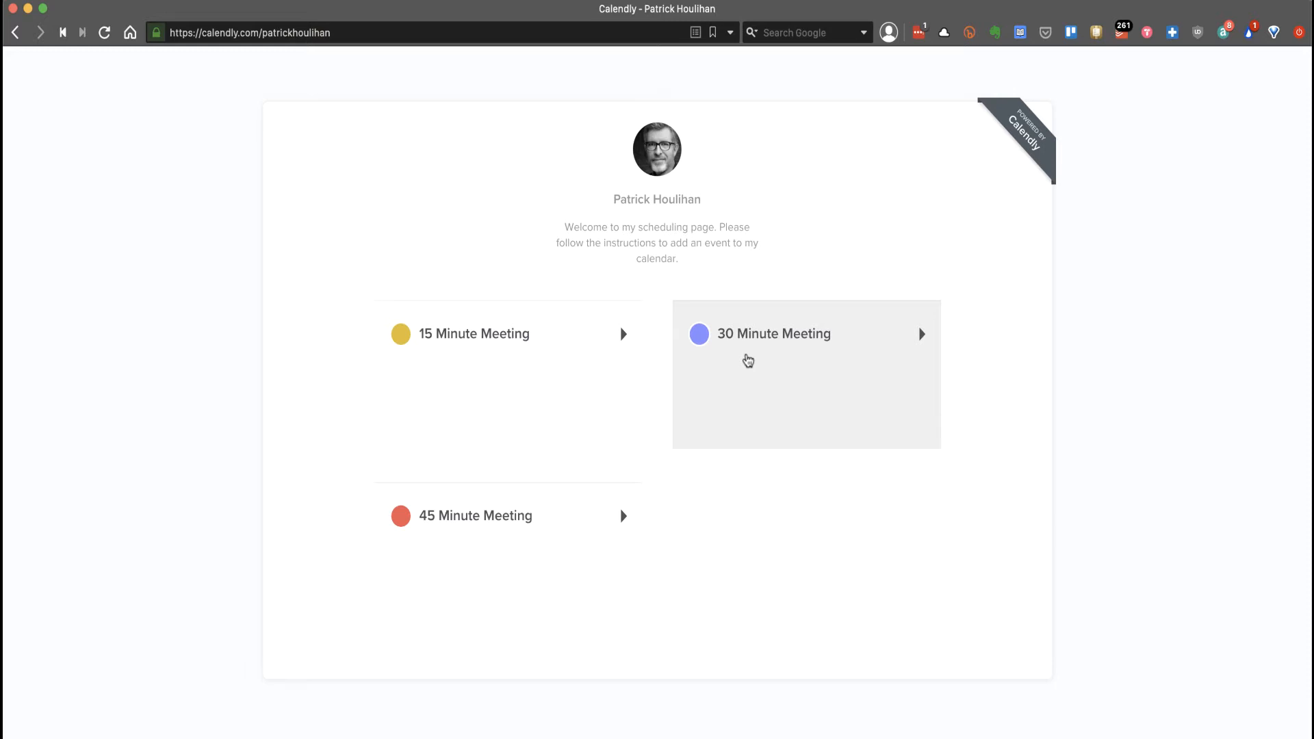
click(773, 334)
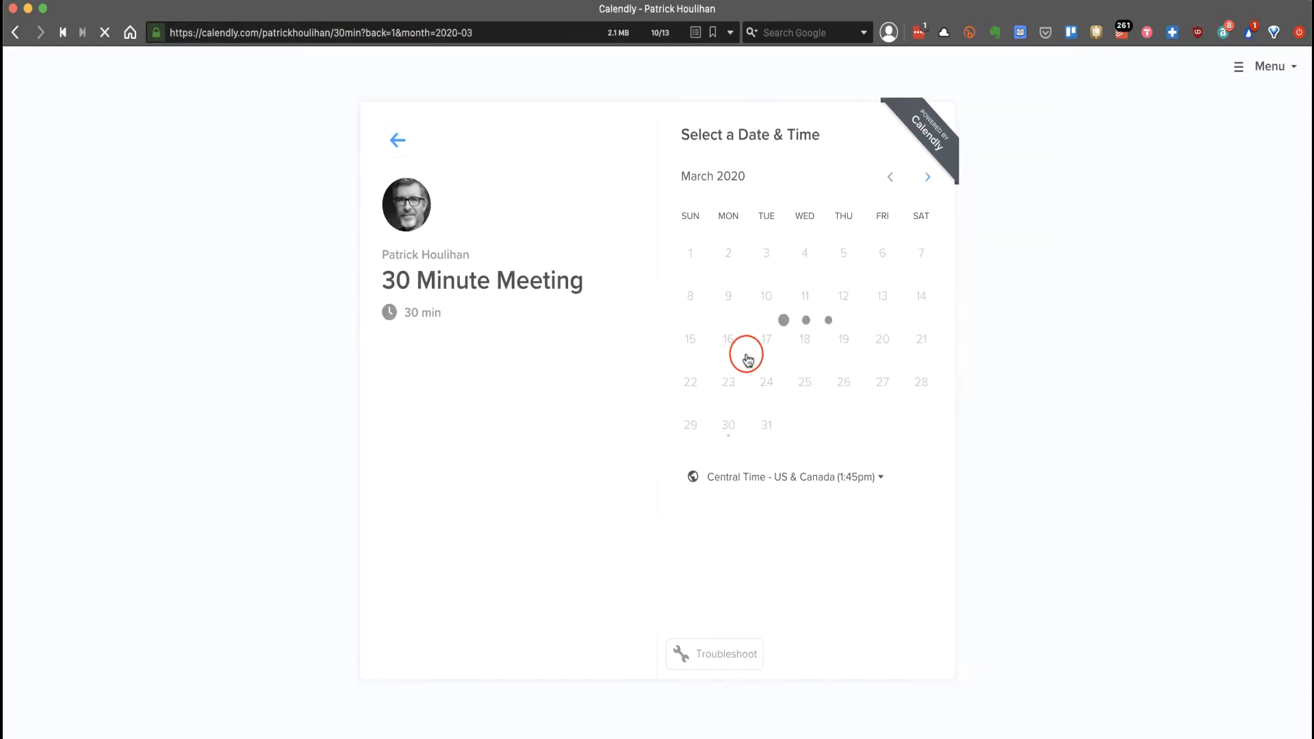
Advance to April 2020, pick Thursday April 2, and choose the 1:30pm slot
click(928, 177)
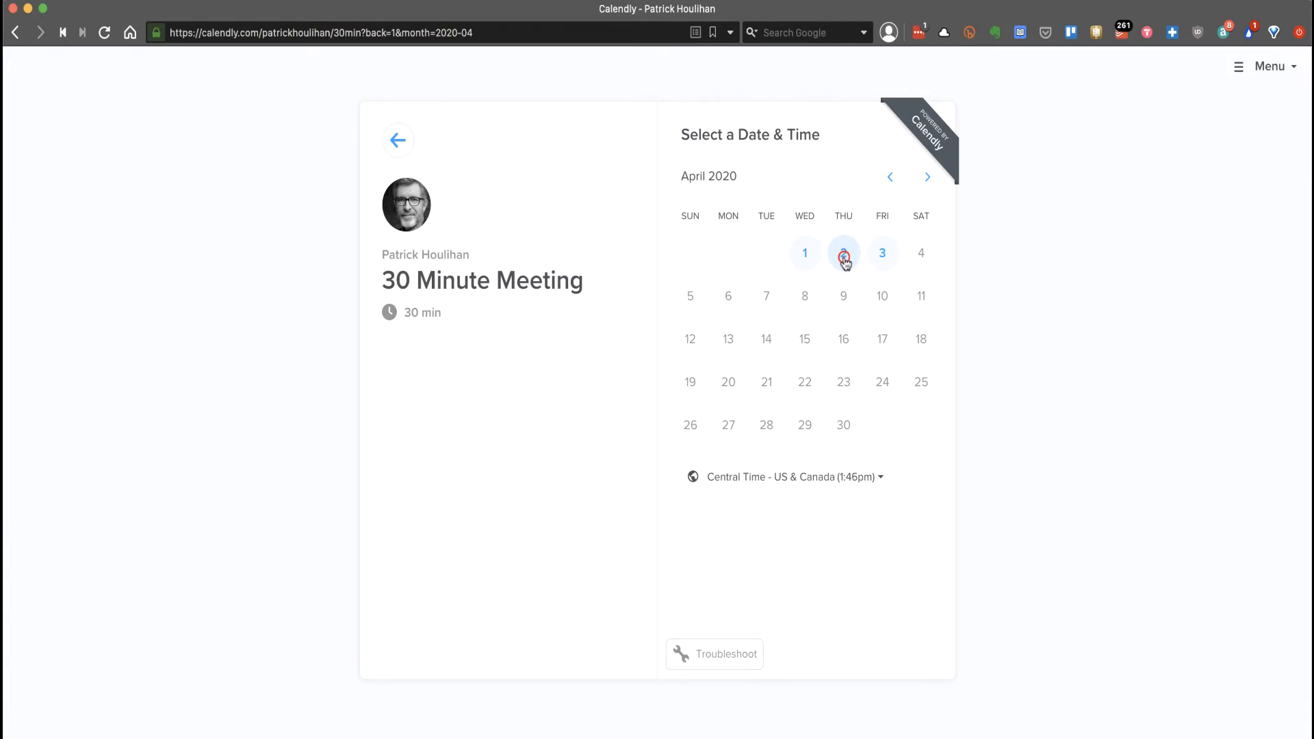
click(843, 253)
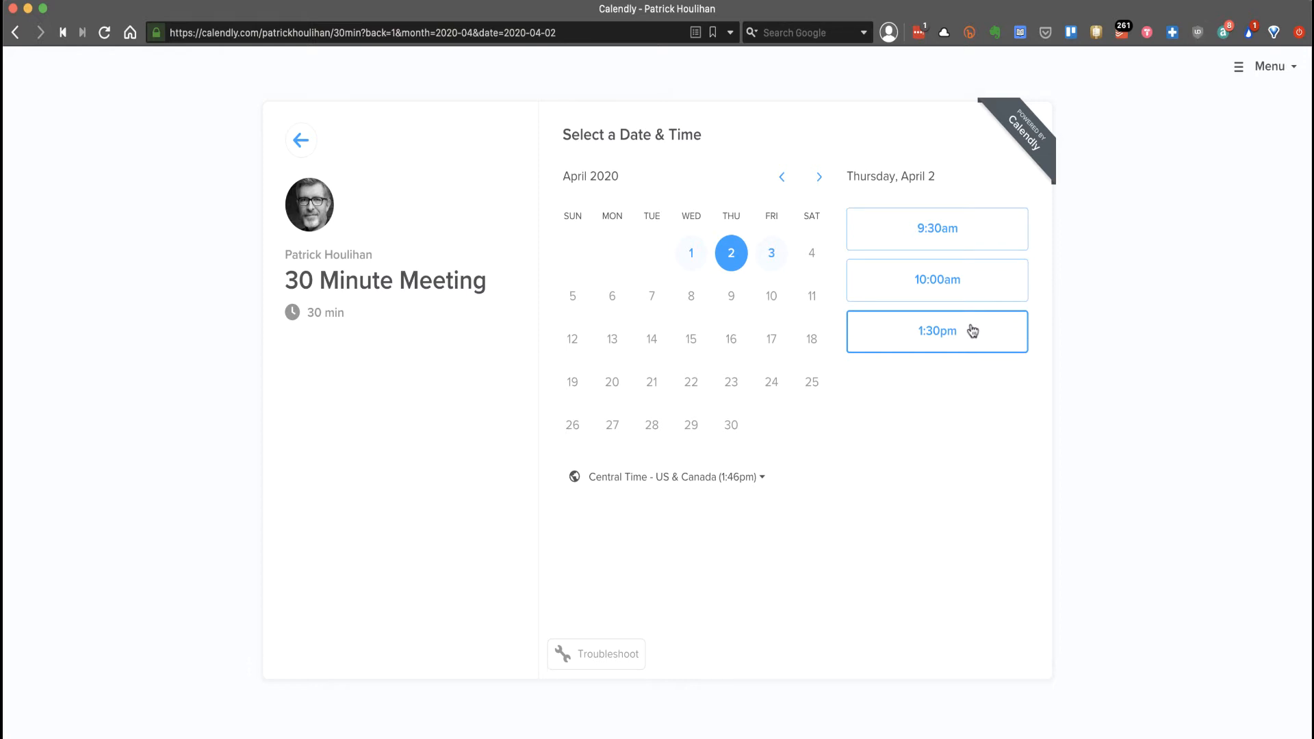
click(937, 331)
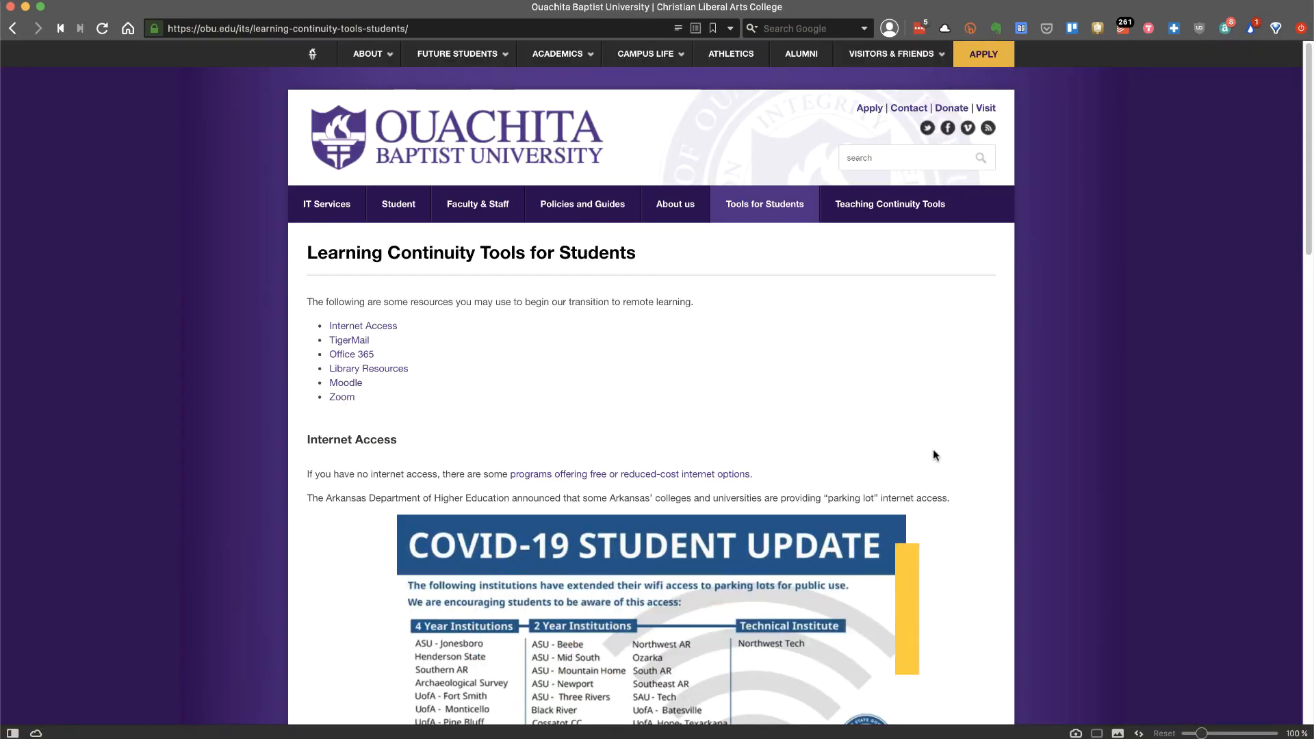
Scroll the Learning Continuity Tools page down to the Zoom join-meeting instructions
scroll(down, 3)
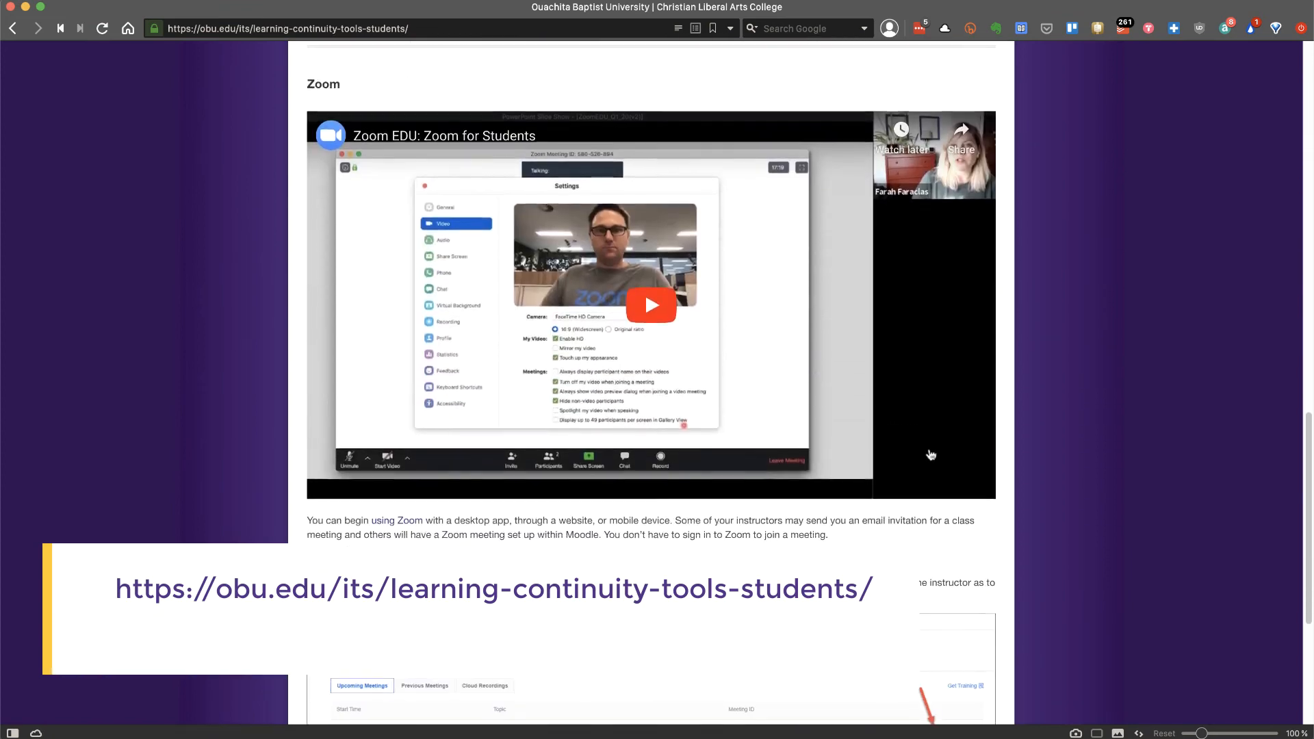
scroll(down, 3)
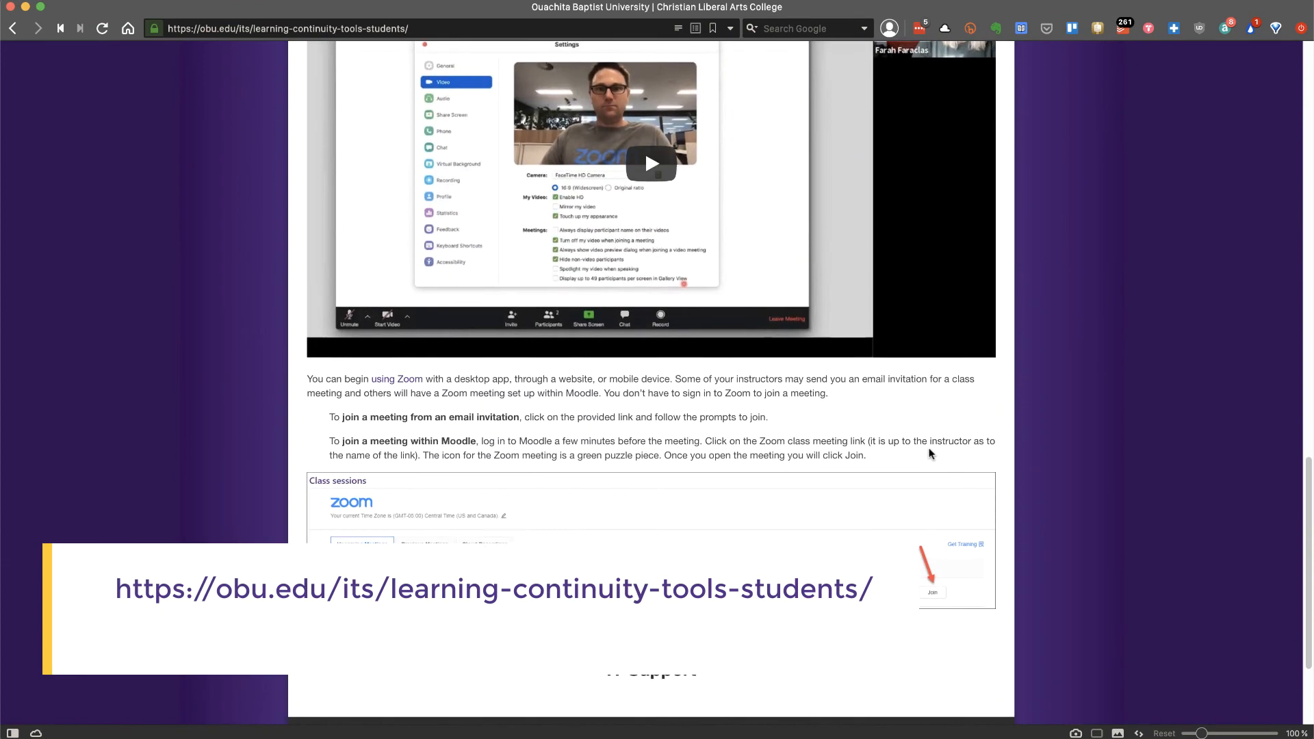
scroll(down, 3)
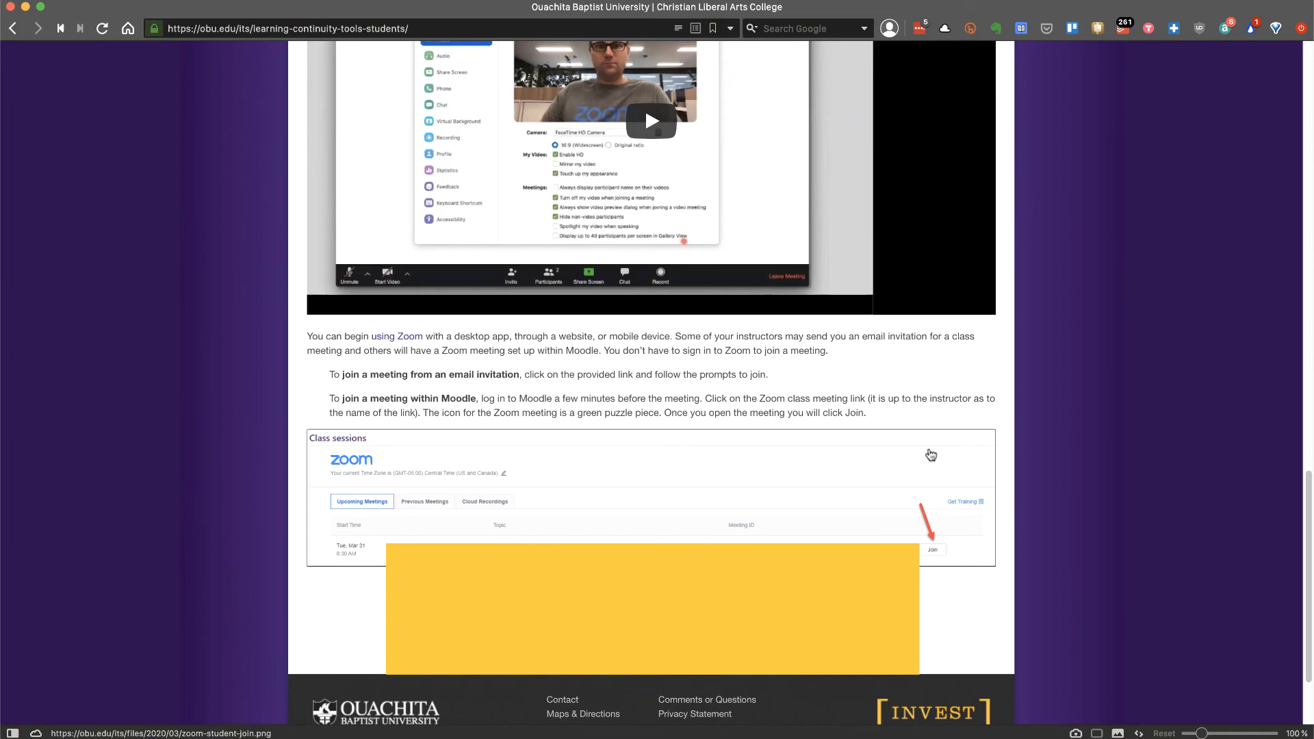